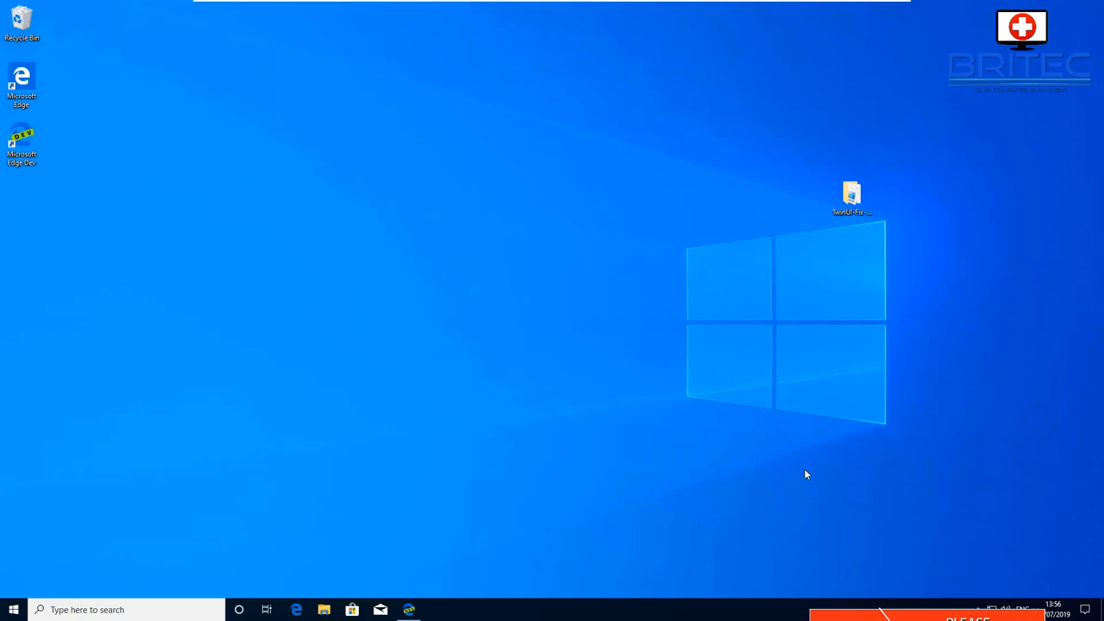
# Step: Open the Apps & features page in Windows Settings to review installed apps
pyautogui.click(13, 604)
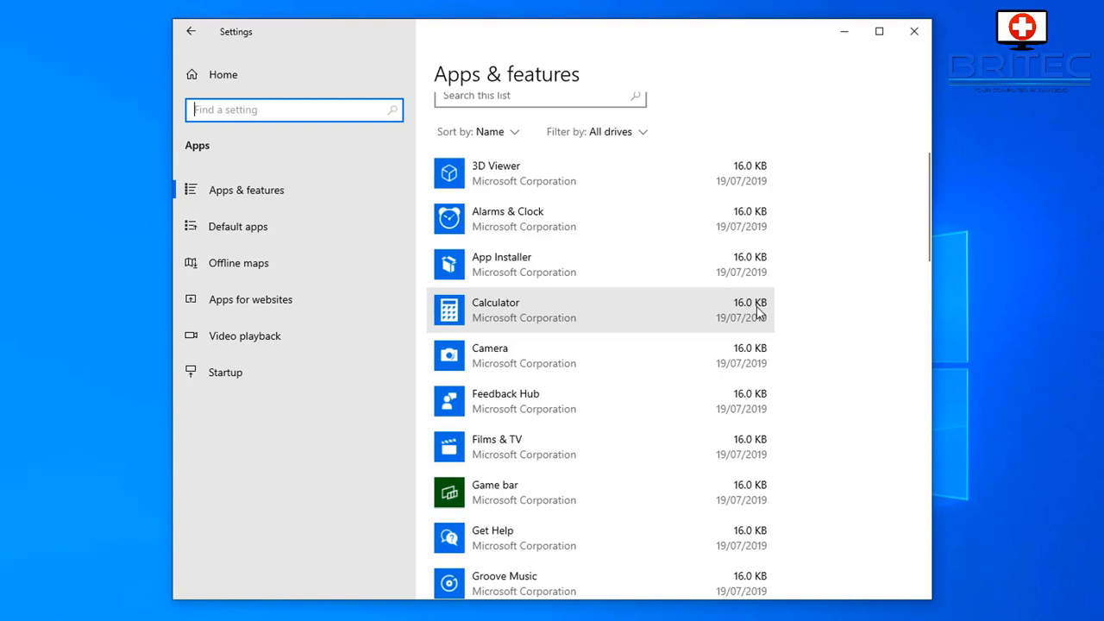
pyautogui.moveTo(877, 314)
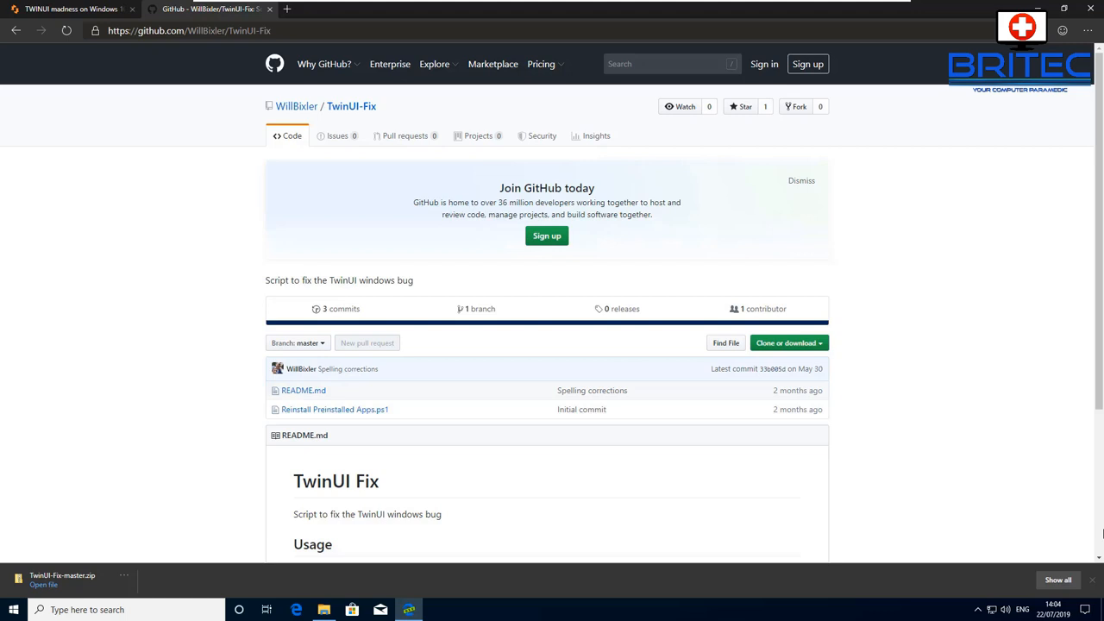
# Step: Bring up the context menu for Reinstall Preinstalled Apps.ps1 in TwinUI-Fix-master
pyautogui.scroll(-3)
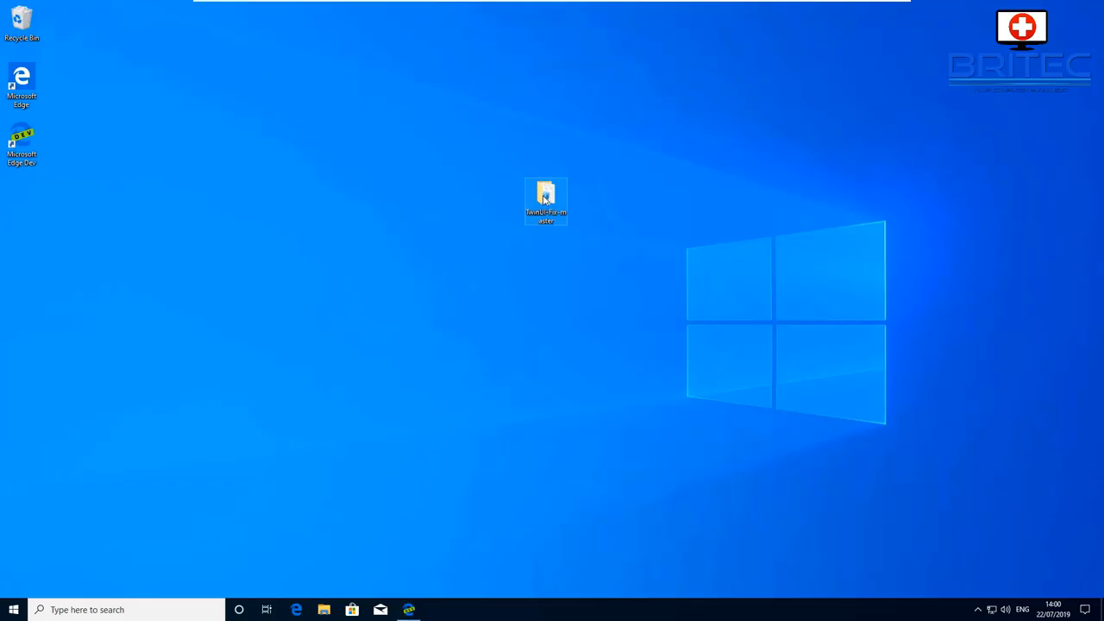
pyautogui.rightClick(276, 162)
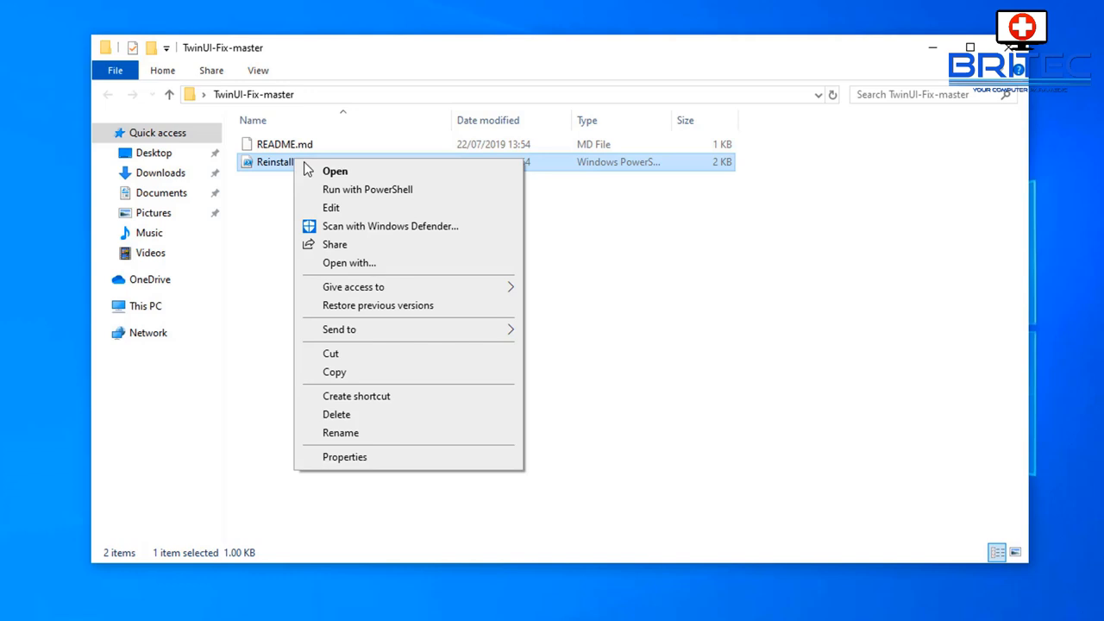
# Step: Run the Reinstall Preinstalled Apps.ps1 script with PowerShell
pyautogui.click(335, 171)
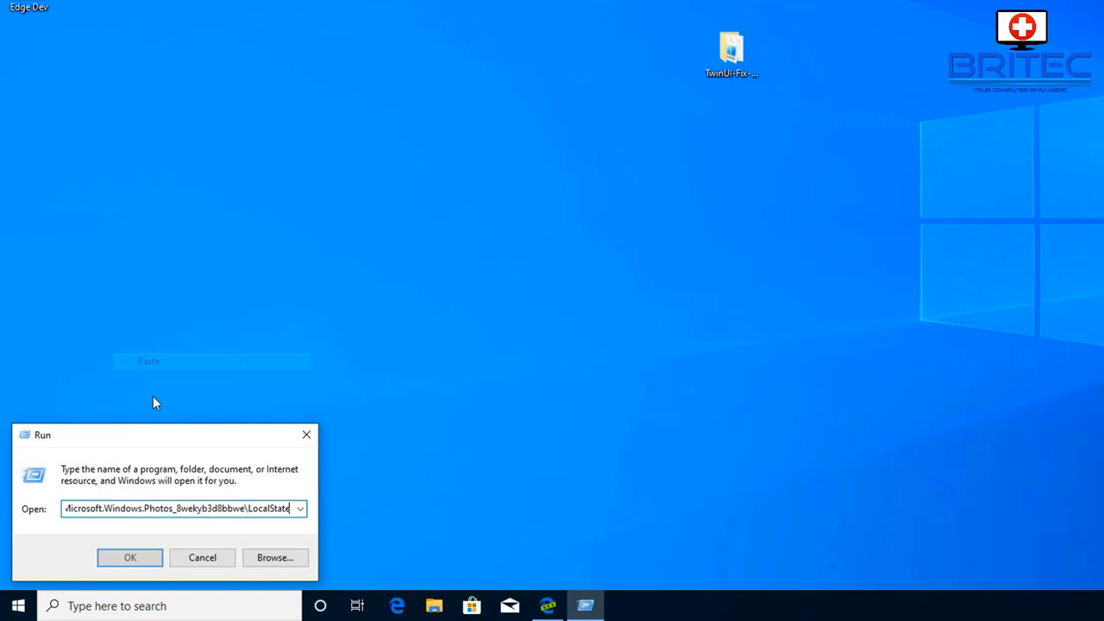
# Step: Copy the Photos LocalState files into the desktop 'photo backup' folder, accepting the security warning
pyautogui.click(129, 557)
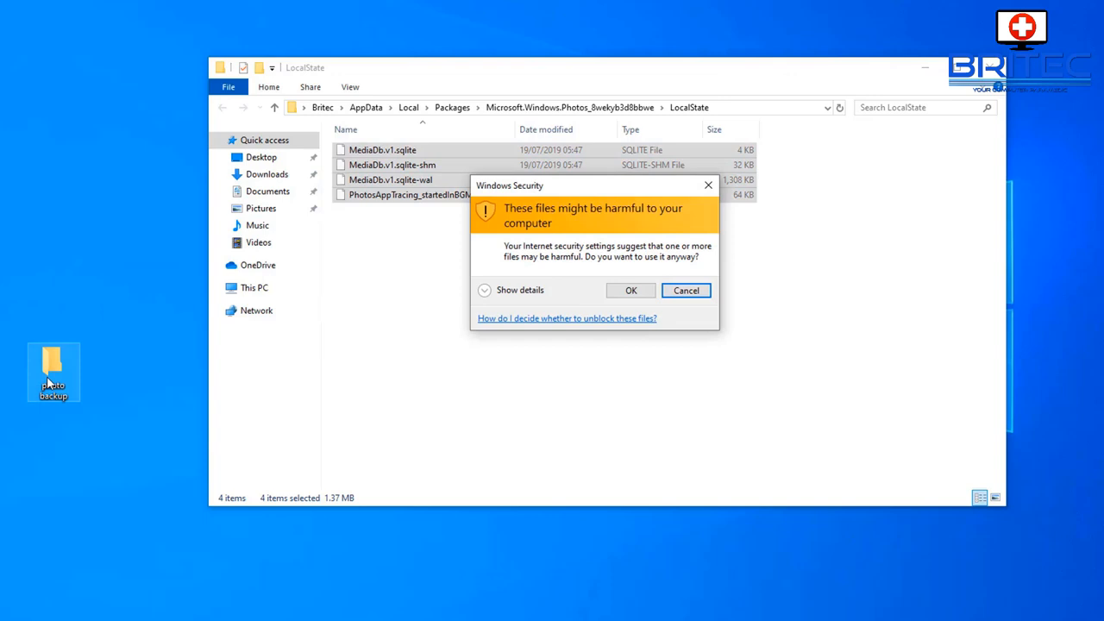
pyautogui.click(630, 289)
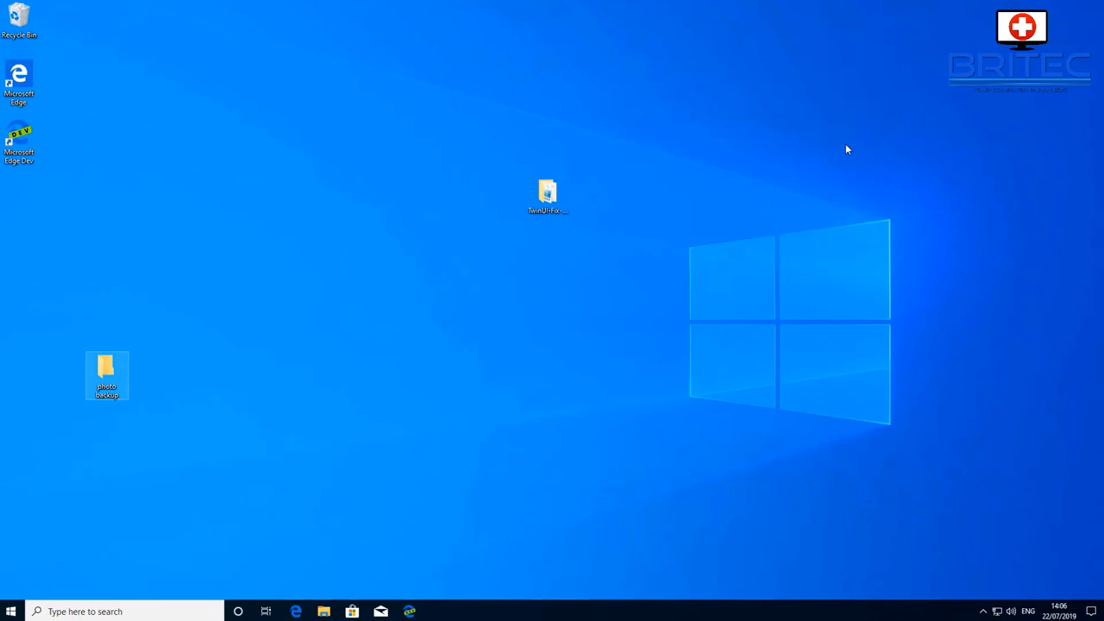
# Step: Run sfc /scannow in an elevated Command Prompt, then enter Dism /Online /Cleanup-Image /RestoreHealth
pyautogui.click(129, 610)
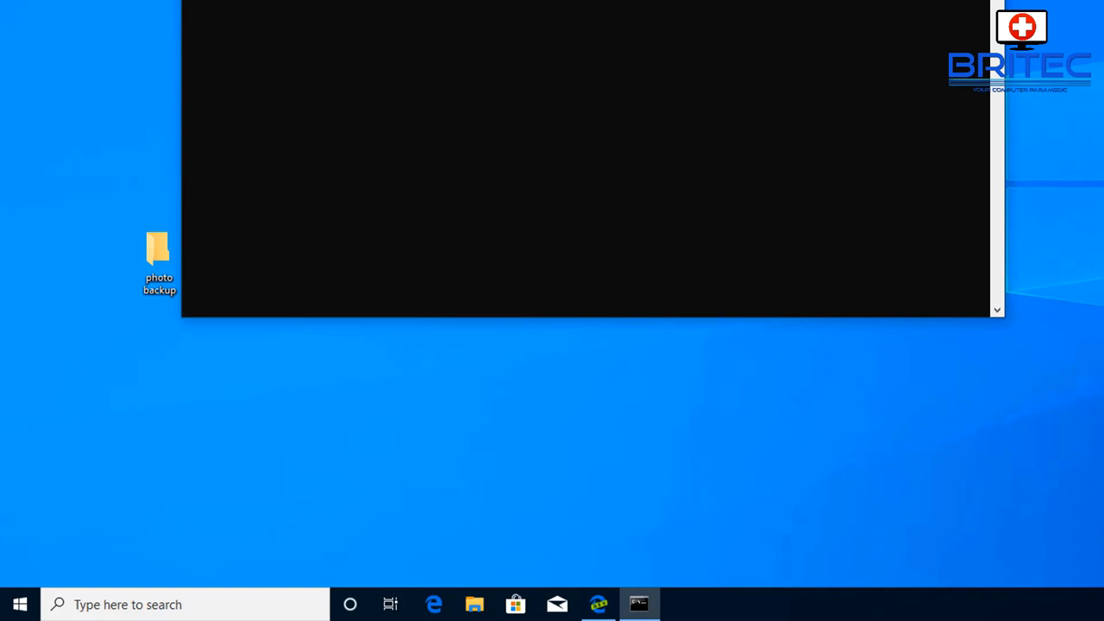
pyautogui.write('sfc /scannow')
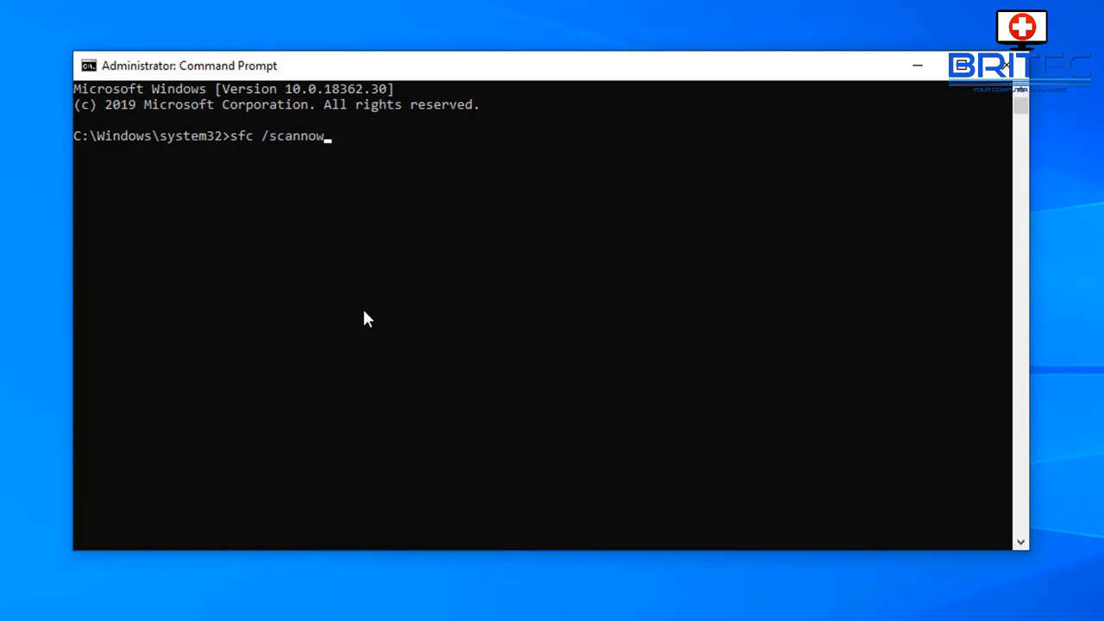
pyautogui.press('enter')
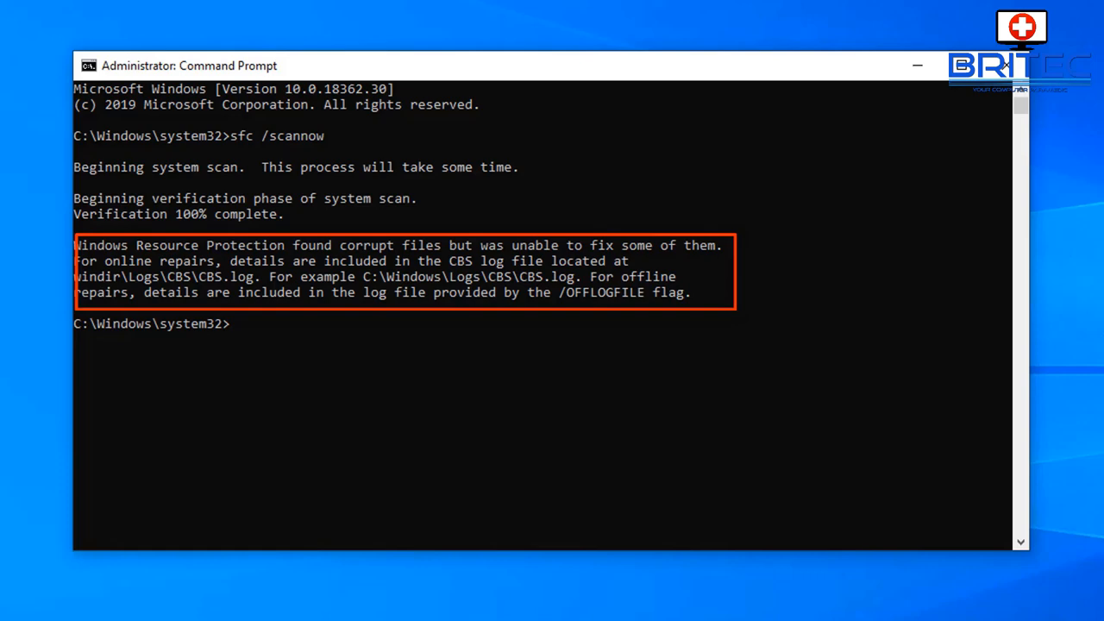
pyautogui.write('Dism /Online /Cleanup-Image /RestoreHealth')
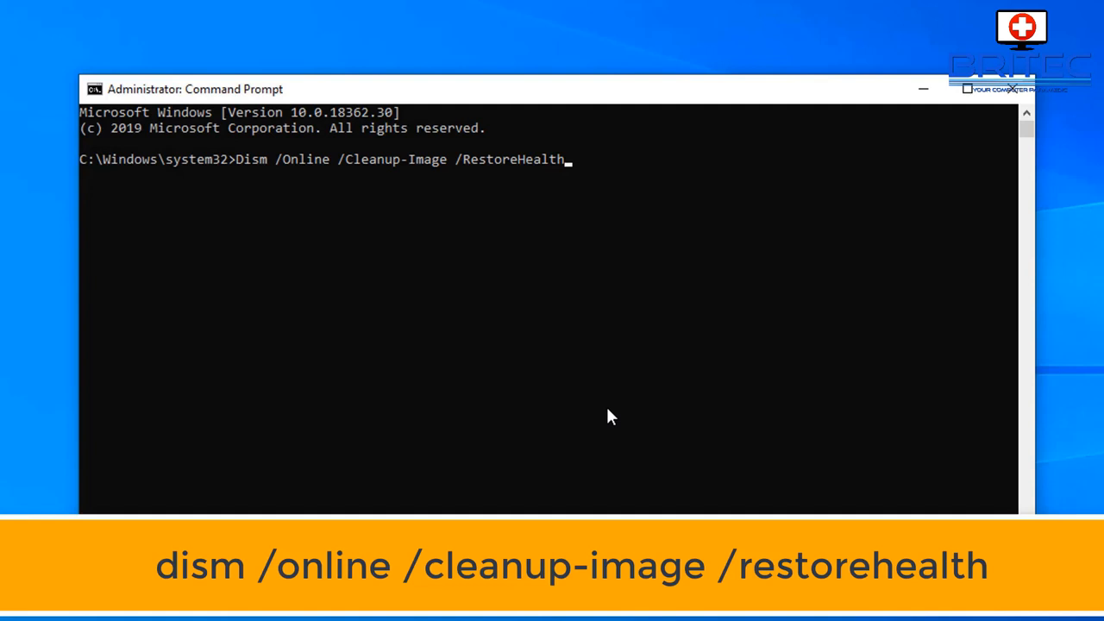
# Step: Run DISM /RestoreHealth to 100%, then close the Command Prompt window
pyautogui.press('enter')
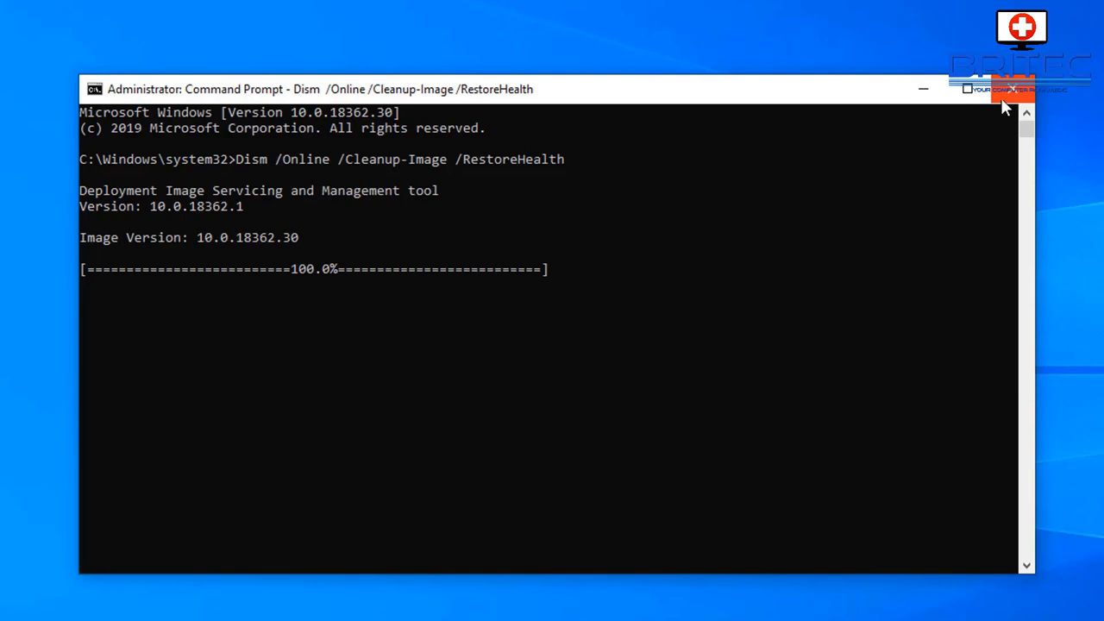
pyautogui.click(1013, 89)
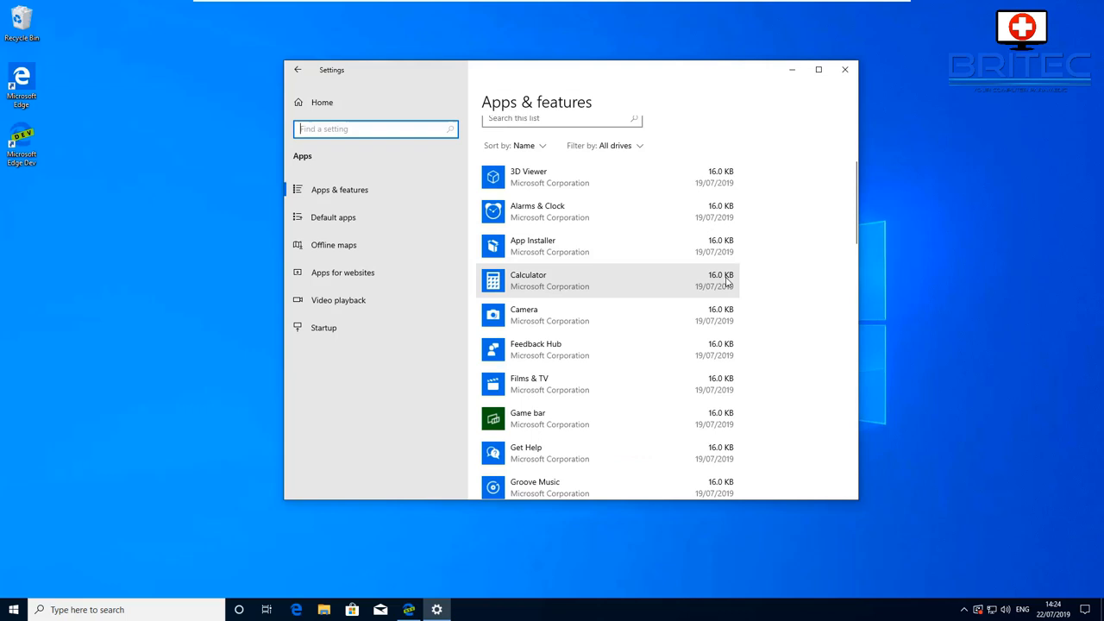
pyautogui.moveTo(817, 284)
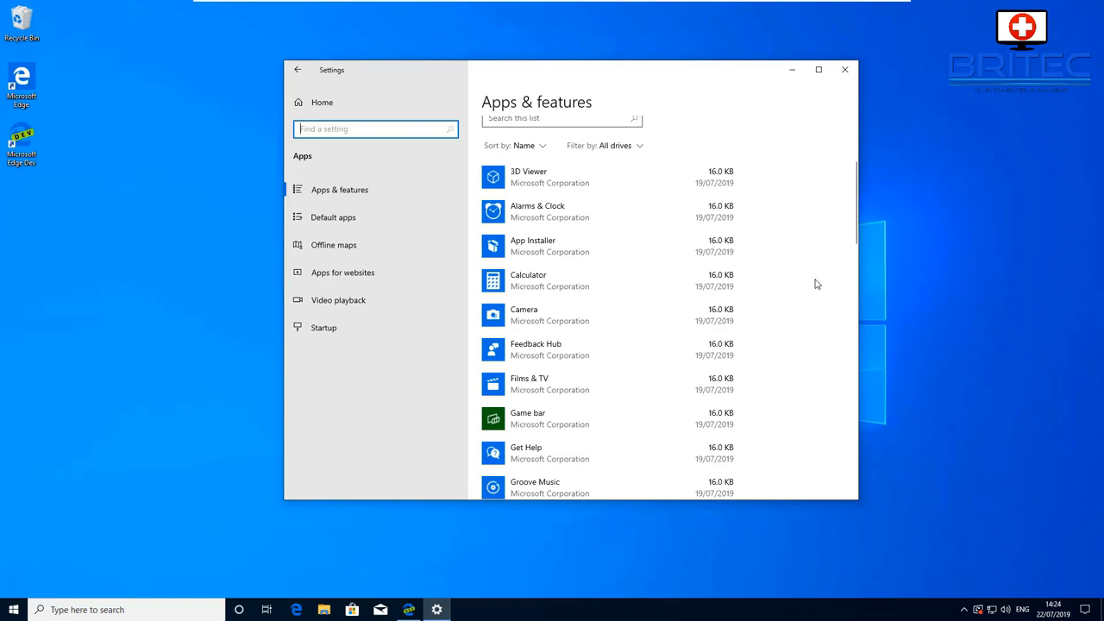
# Step: Show the Default apps page listing email, maps, music, photos and video defaults
pyautogui.click(333, 217)
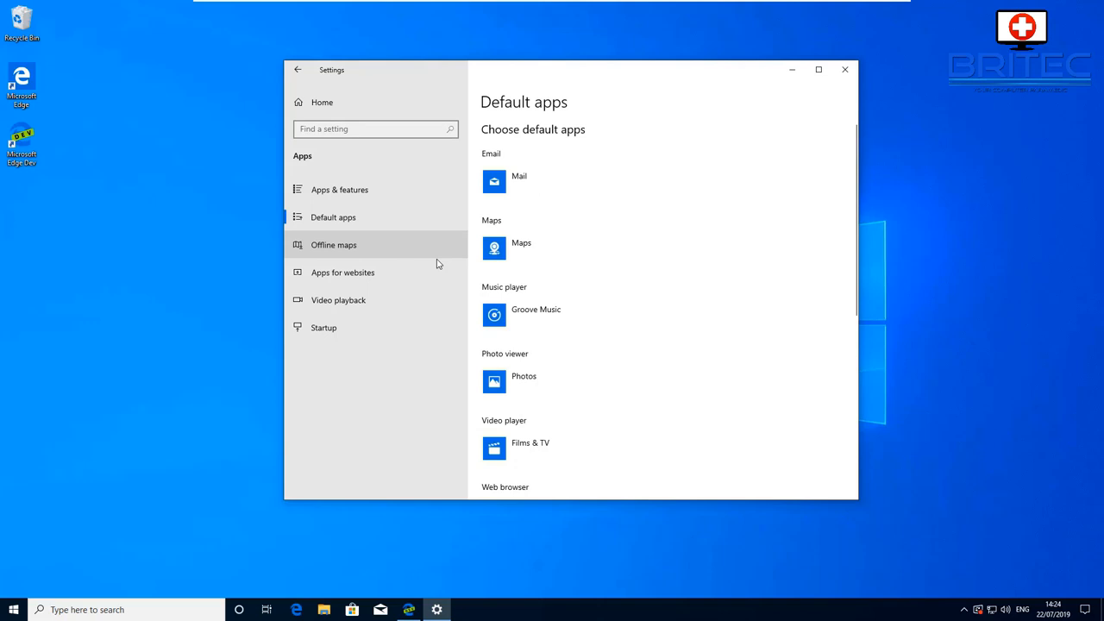
pyautogui.moveTo(785, 356)
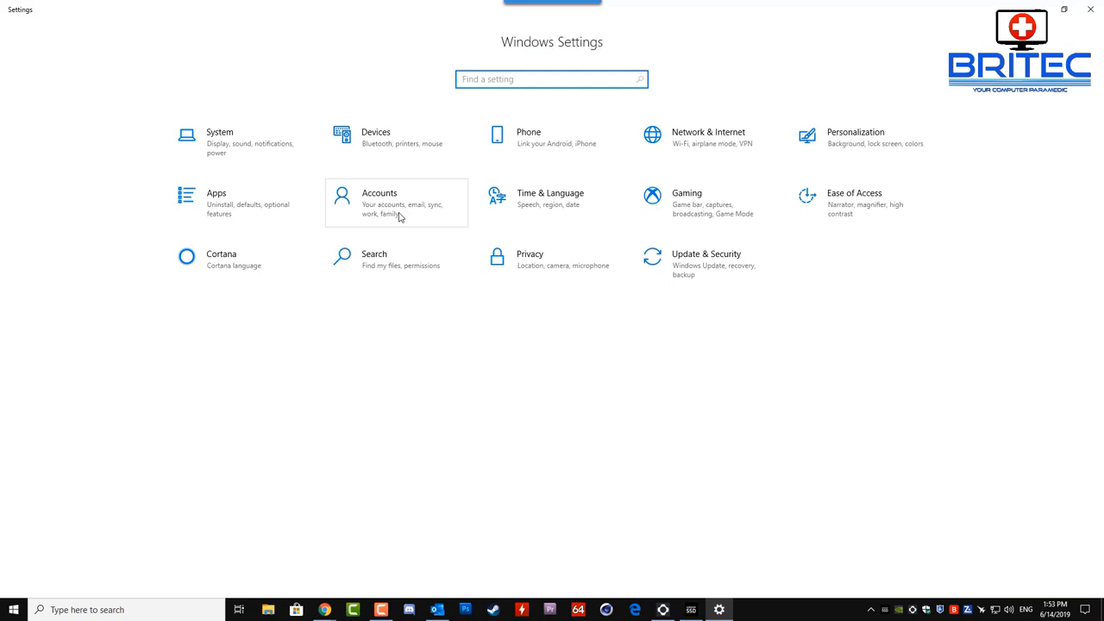
# Step: Go to Accounts > Family & other users and choose 'Add someone else to this PC'
pyautogui.click(380, 203)
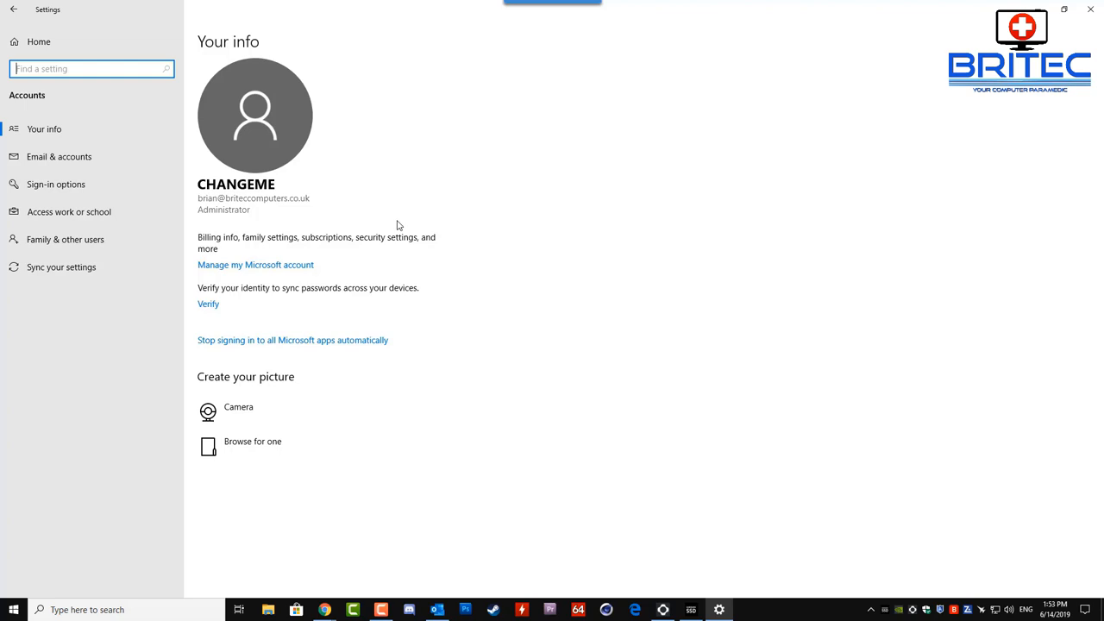
pyautogui.click(65, 239)
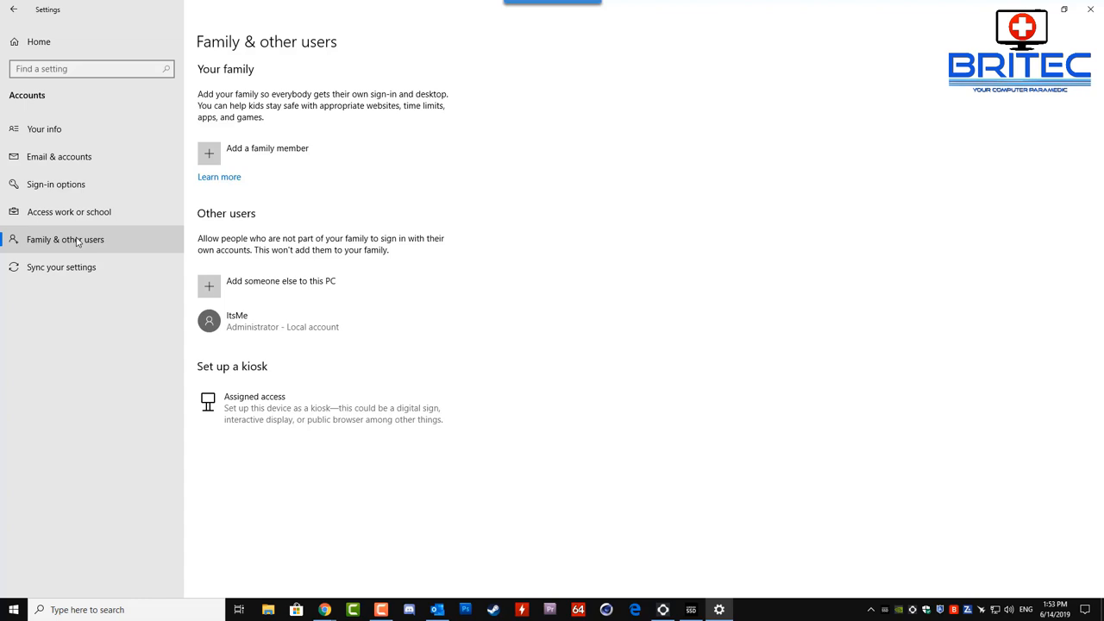
pyautogui.moveTo(135, 259)
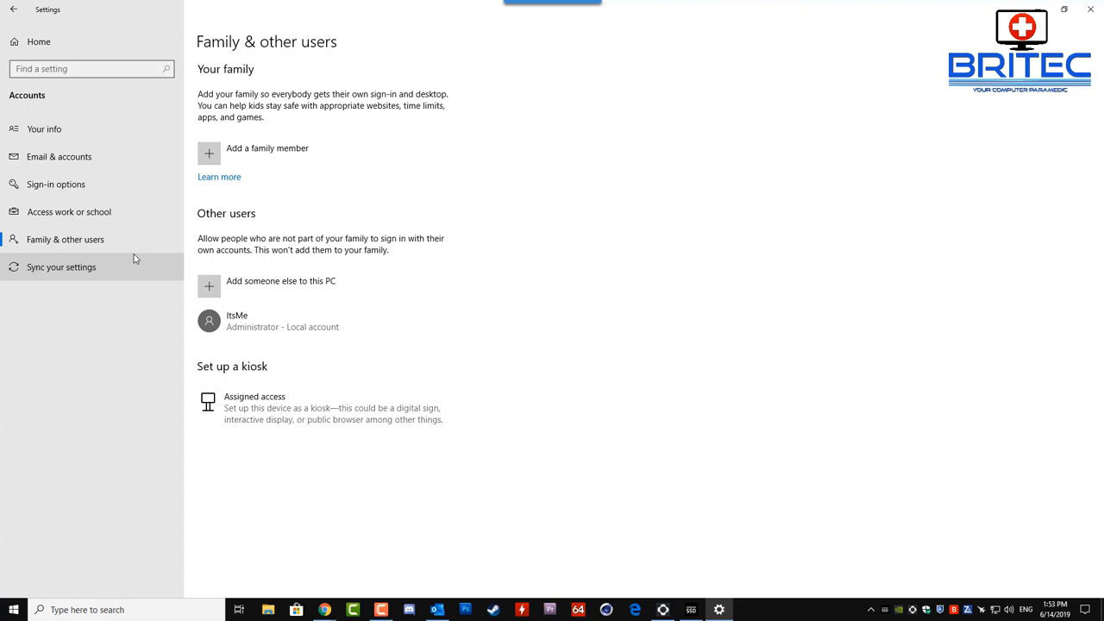
pyautogui.click(280, 280)
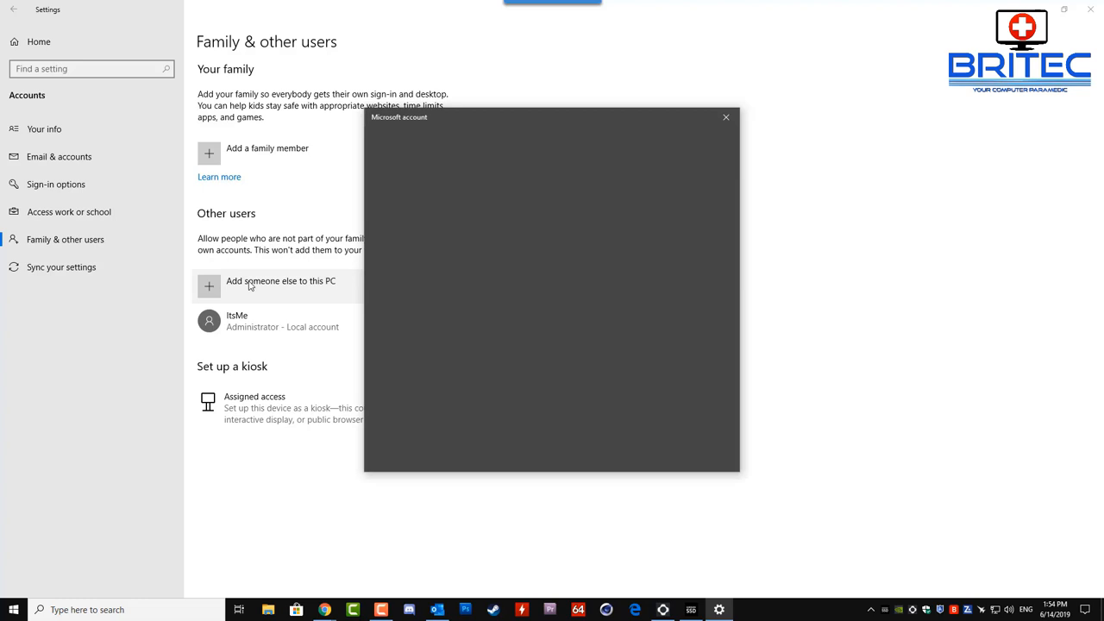
# Step: Add a local user named Britec without a Microsoft account or sign-in information
pyautogui.click(280, 281)
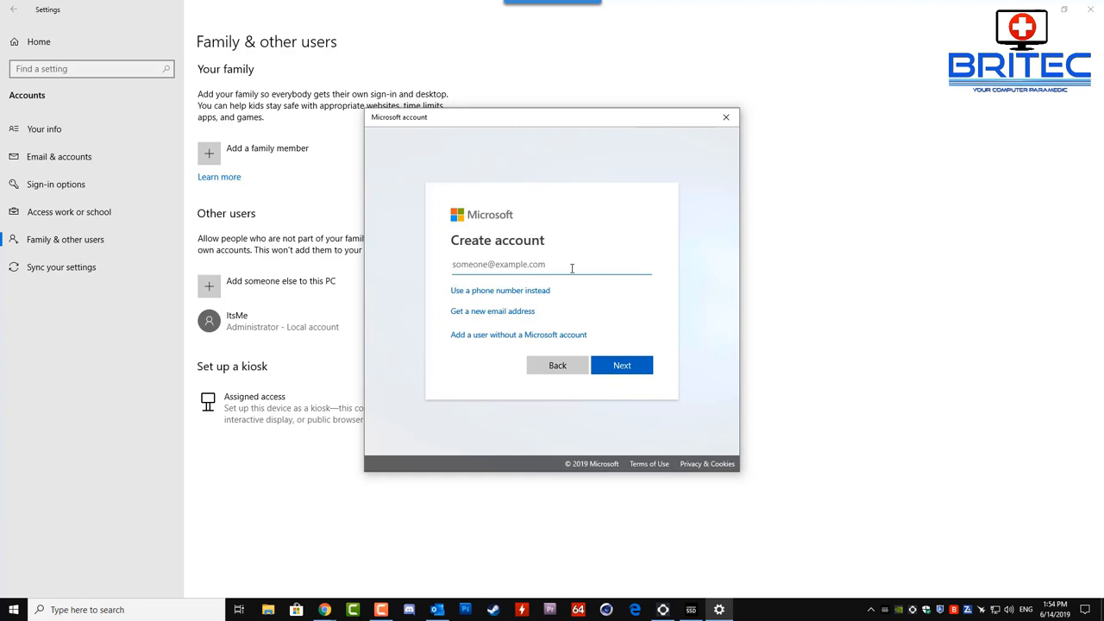
pyautogui.click(518, 335)
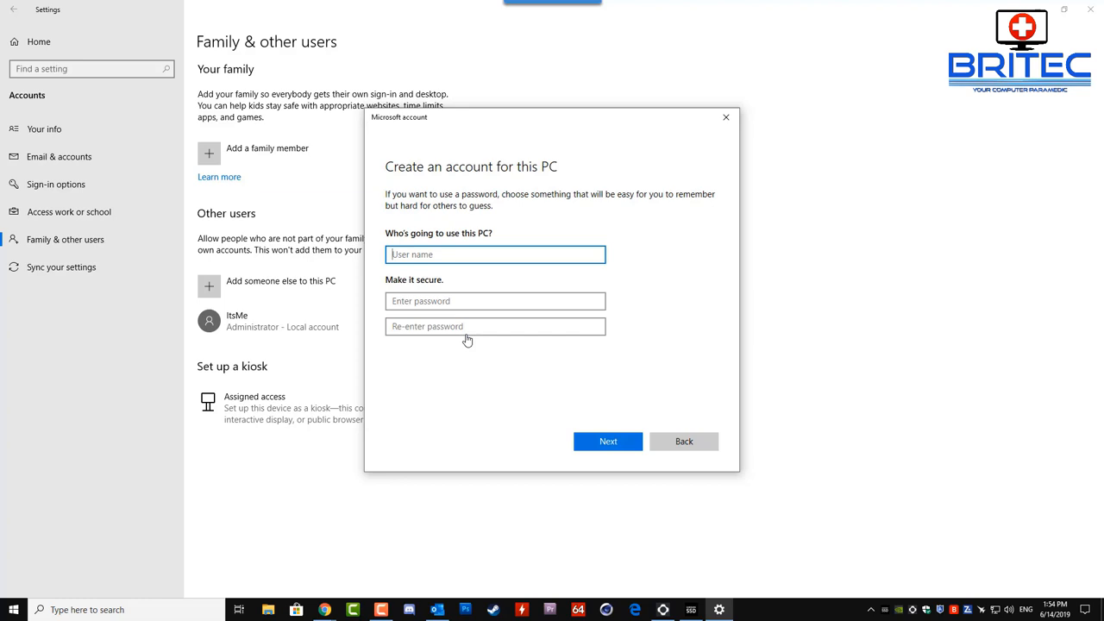
pyautogui.click(495, 253)
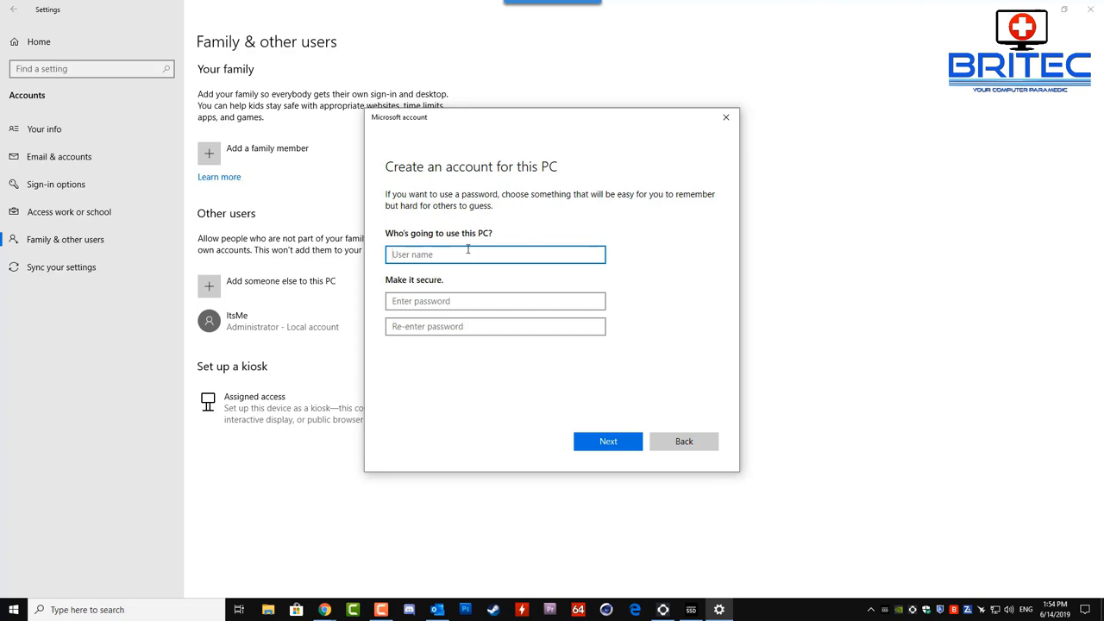
pyautogui.click(494, 254)
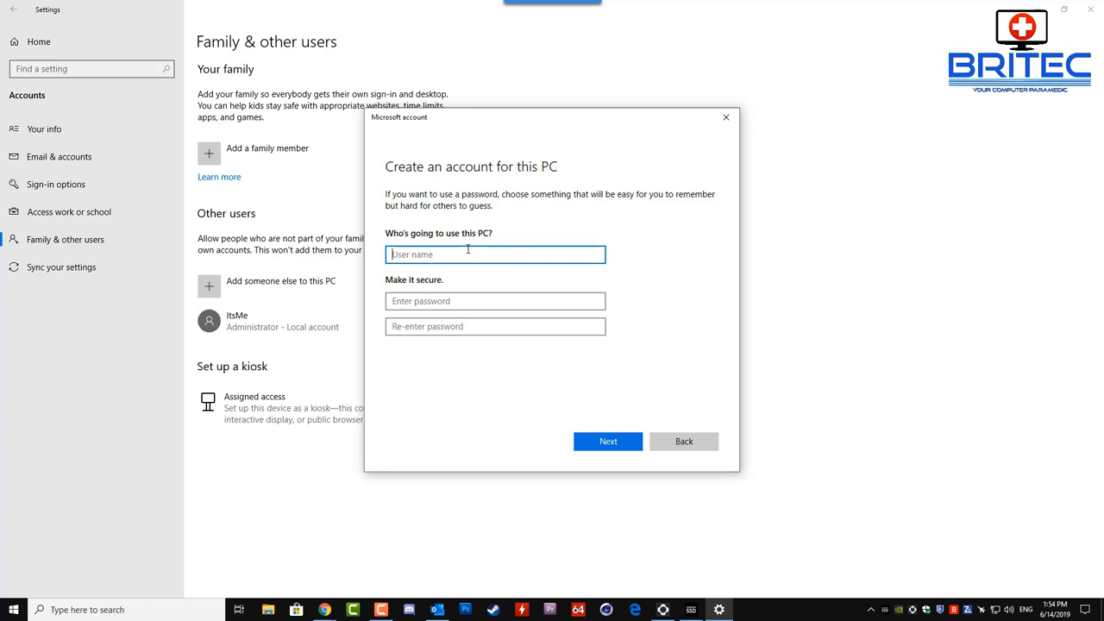
pyautogui.write('Britec')
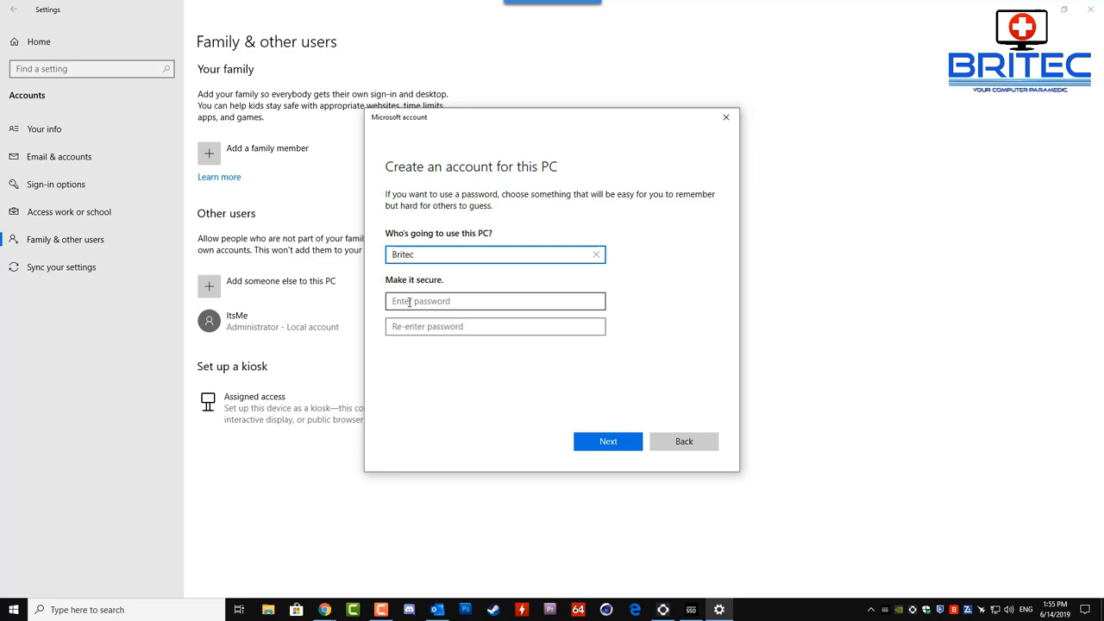
pyautogui.click(608, 440)
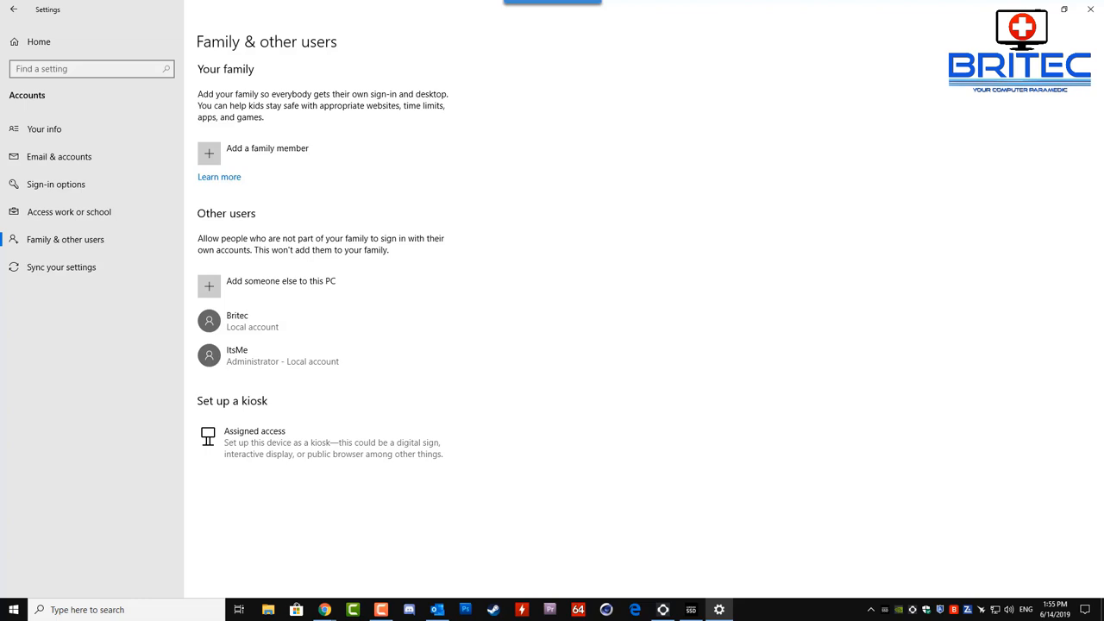
pyautogui.moveTo(884, 357)
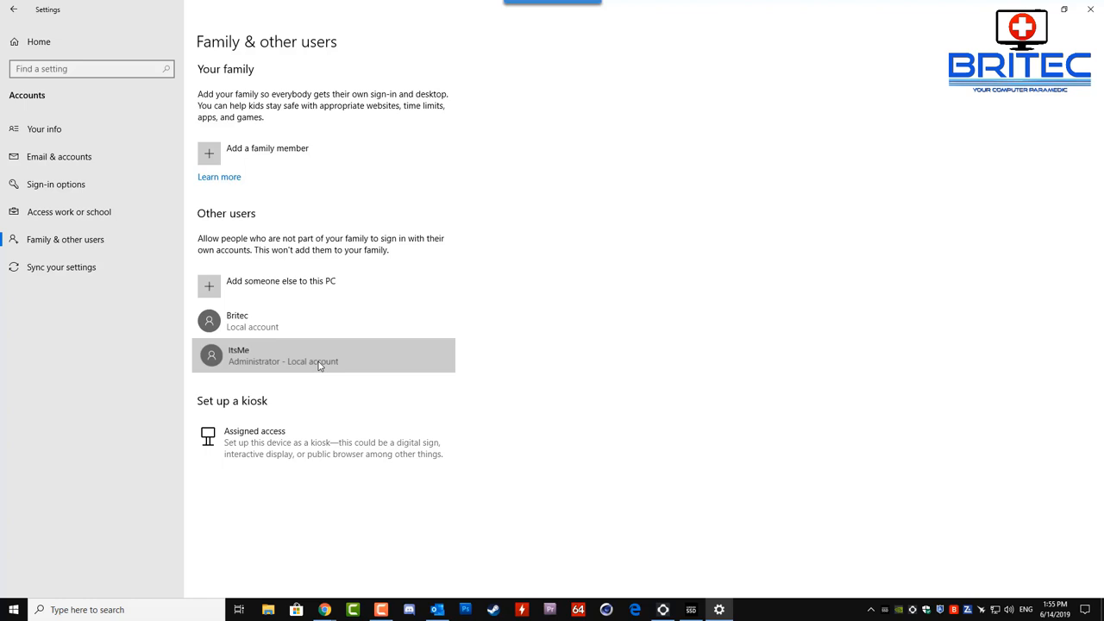
# Step: Expand the ItsMe account under Other users to show Change account type and Remove
pyautogui.click(324, 354)
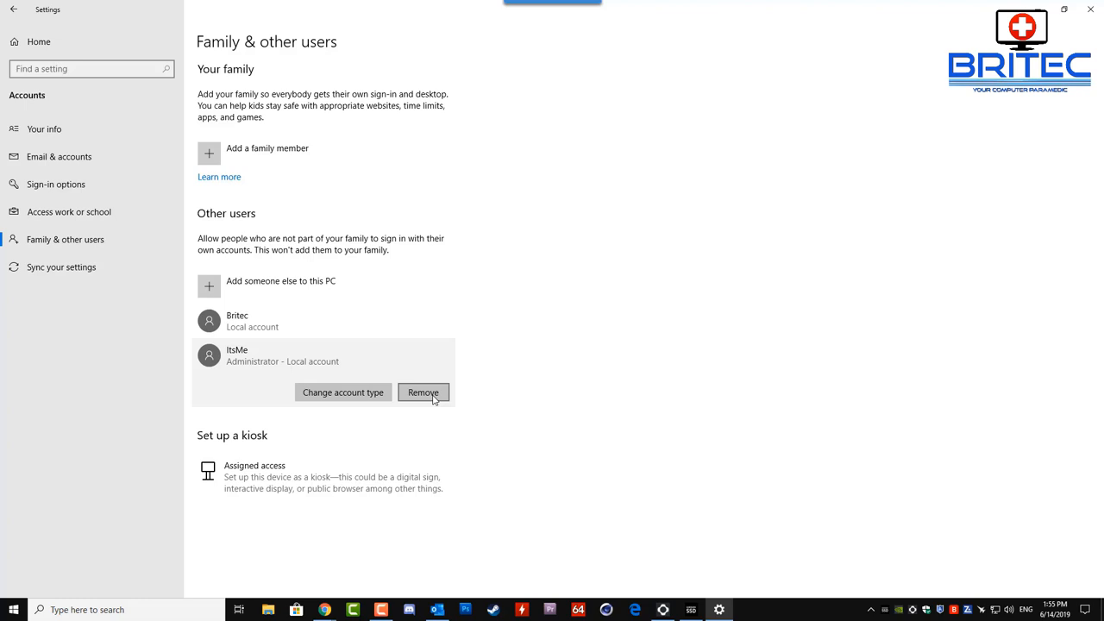
# Step: Remove the ItsMe account, confirming 'Delete account and data'
pyautogui.click(422, 393)
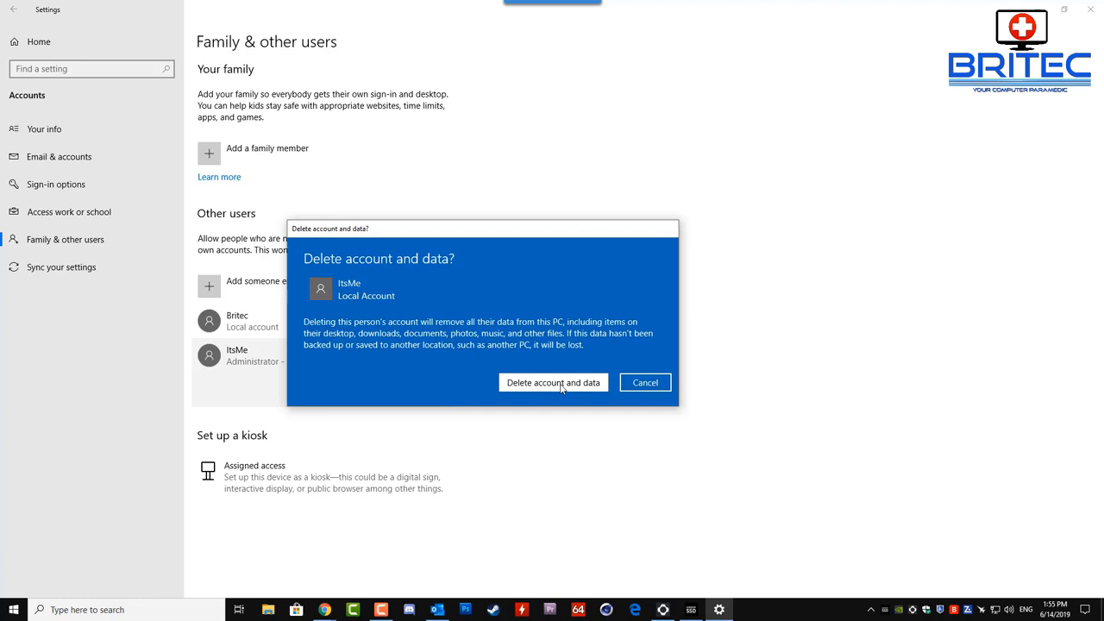
pyautogui.click(553, 382)
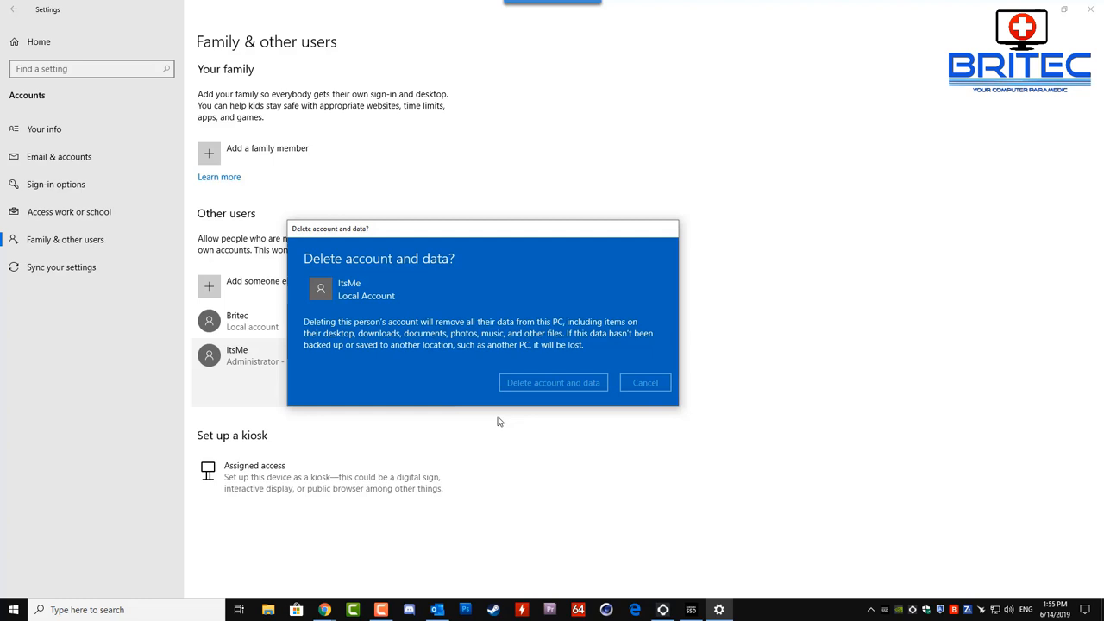
pyautogui.click(552, 383)
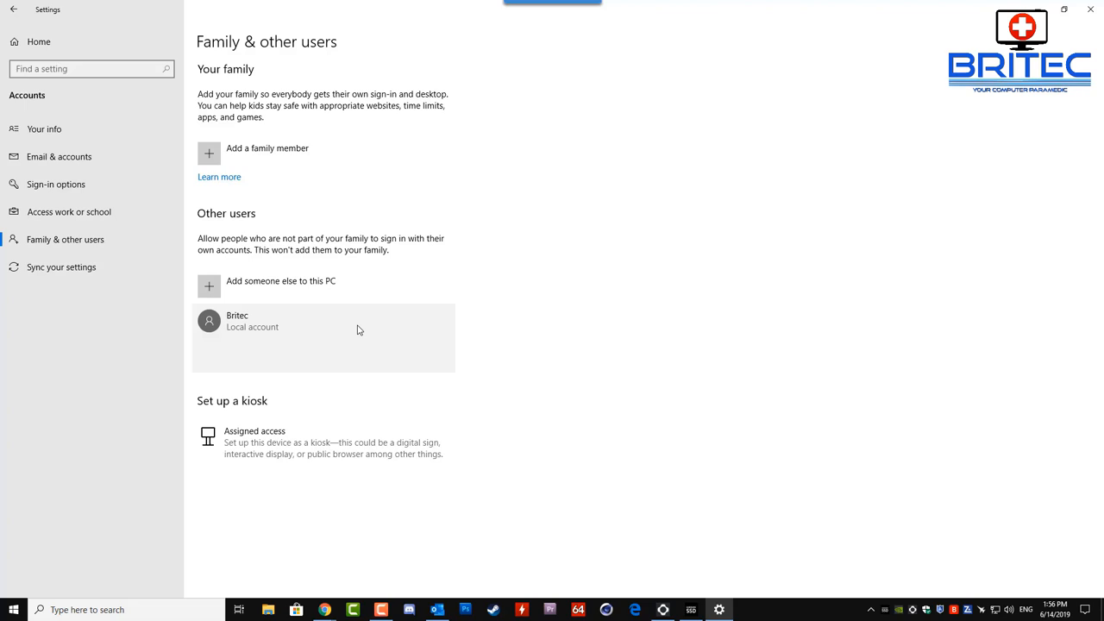
pyautogui.click(327, 357)
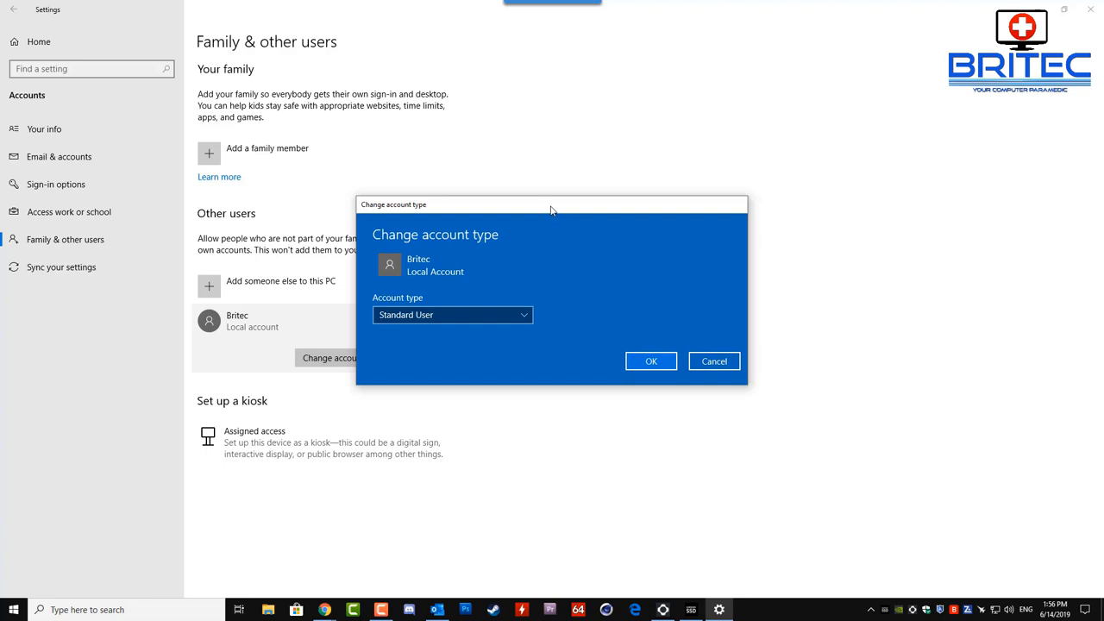
pyautogui.click(453, 314)
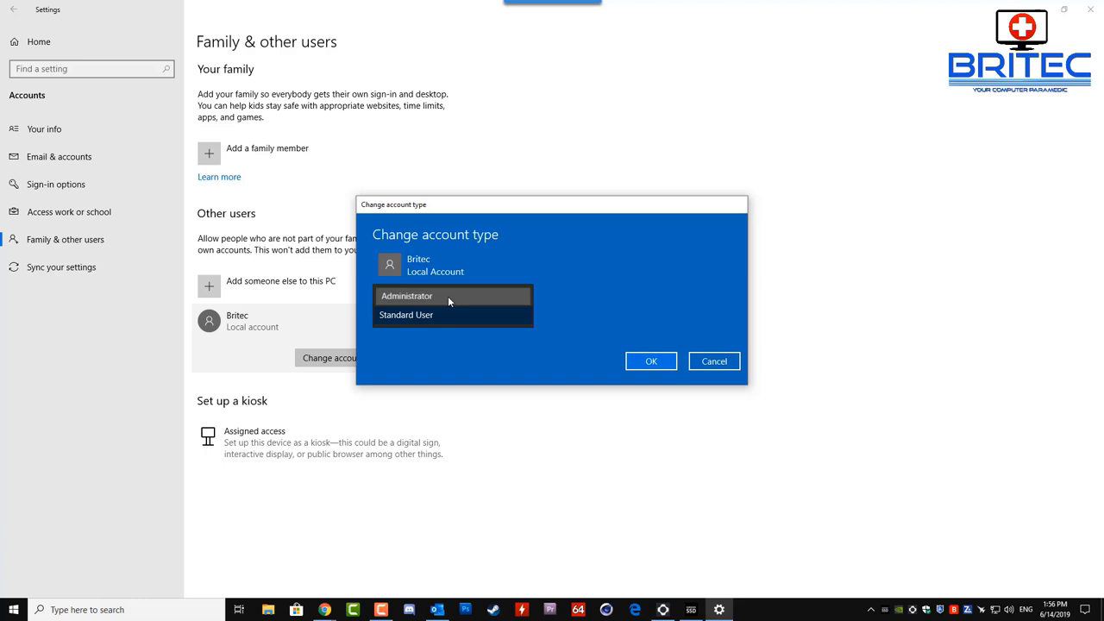
pyautogui.click(651, 360)
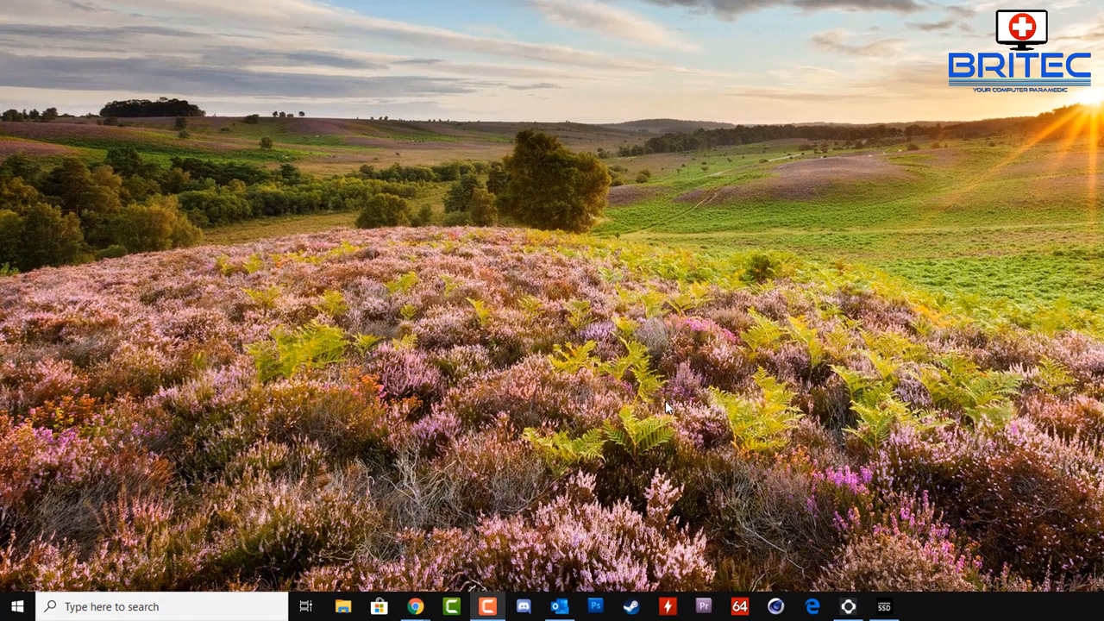
# Step: Show the Britec account's sign-out and lock options from the Start menu
pyautogui.click(17, 606)
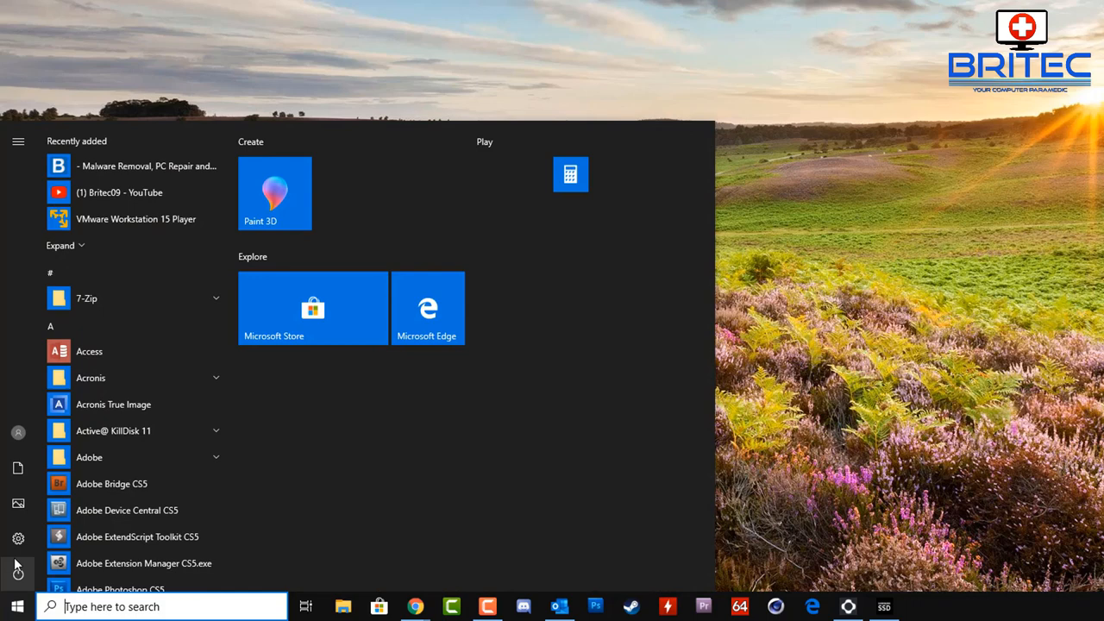
pyautogui.click(17, 432)
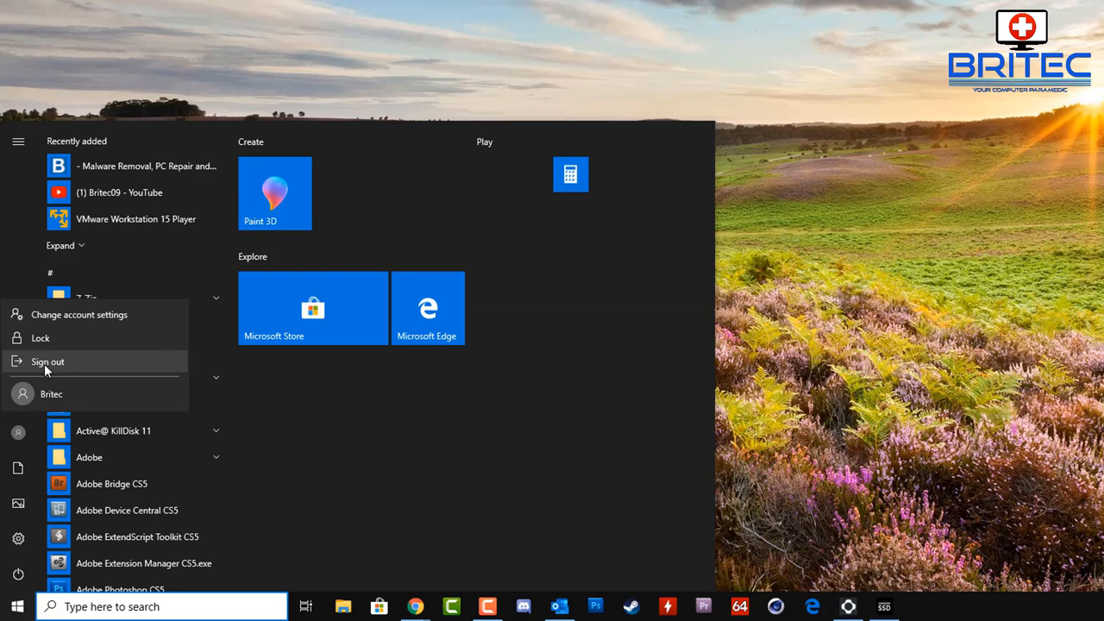